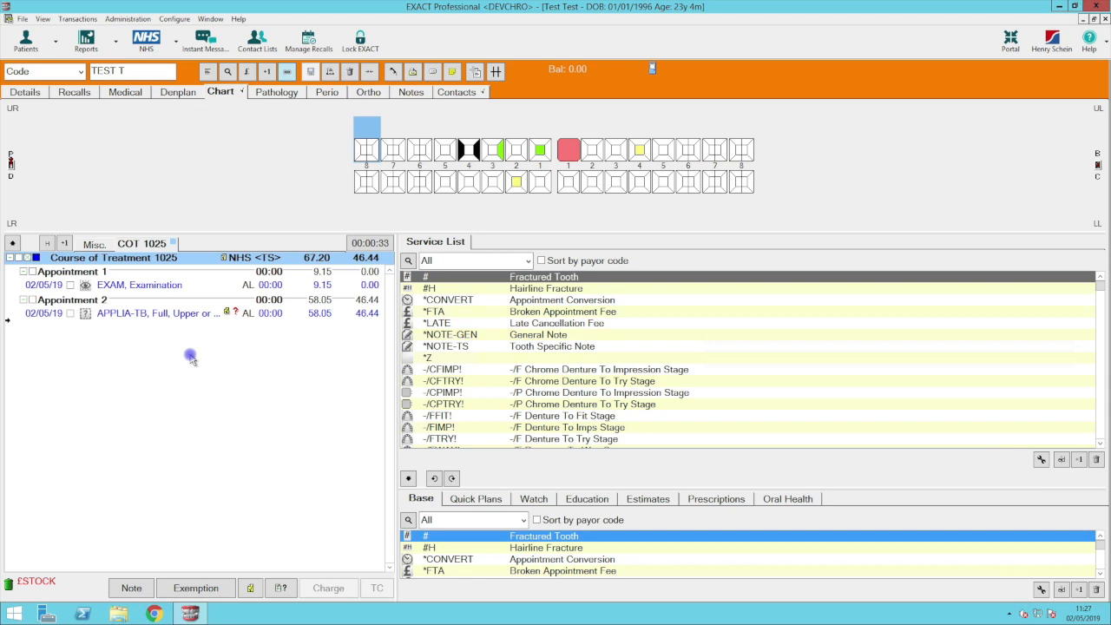
{"action": "mouse_move", "coordinate": [165, 337]}
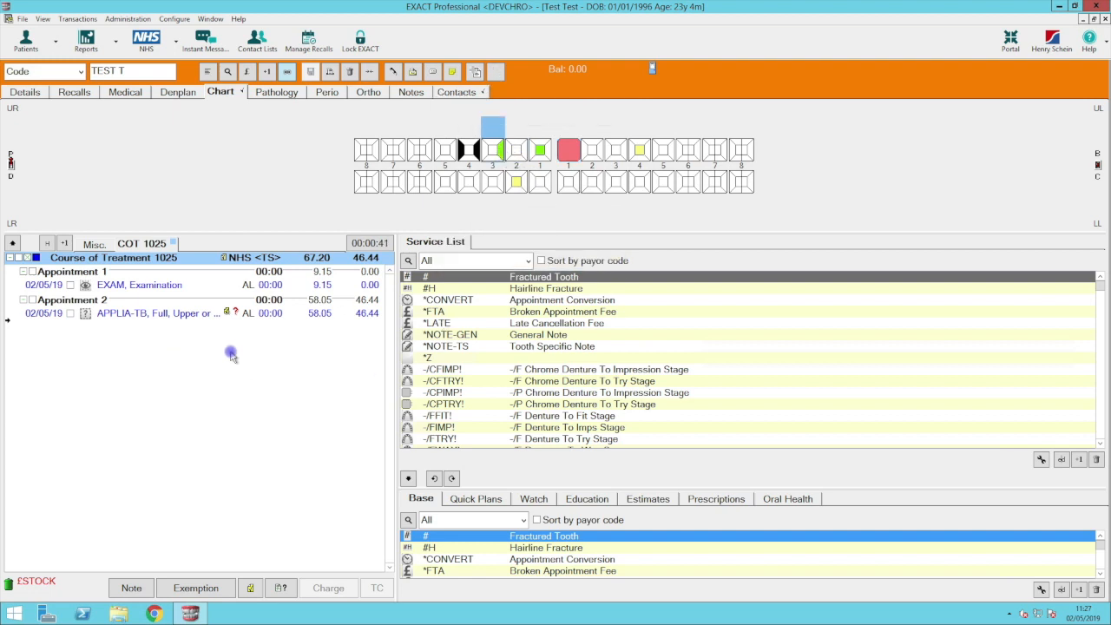
{"action": "mouse_move", "coordinate": [230, 314]}
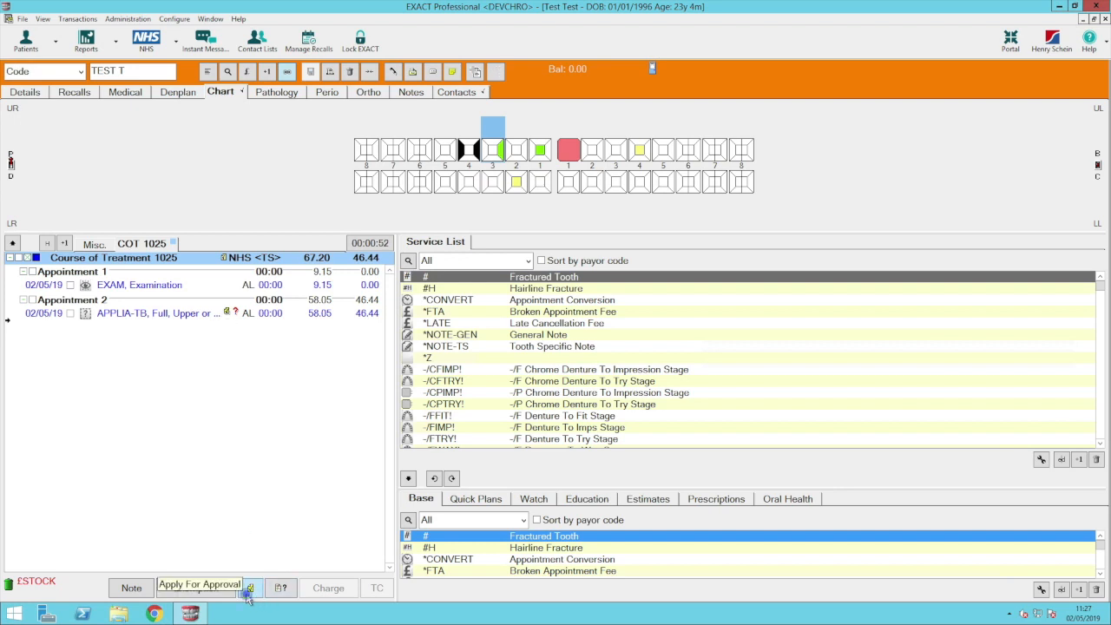
Apply for prior approval, mapping Flexi Denture to Denture tooth and Amalgam Filling to Filling: Amalgam
{"action": "left_click", "coordinate": [198, 584]}
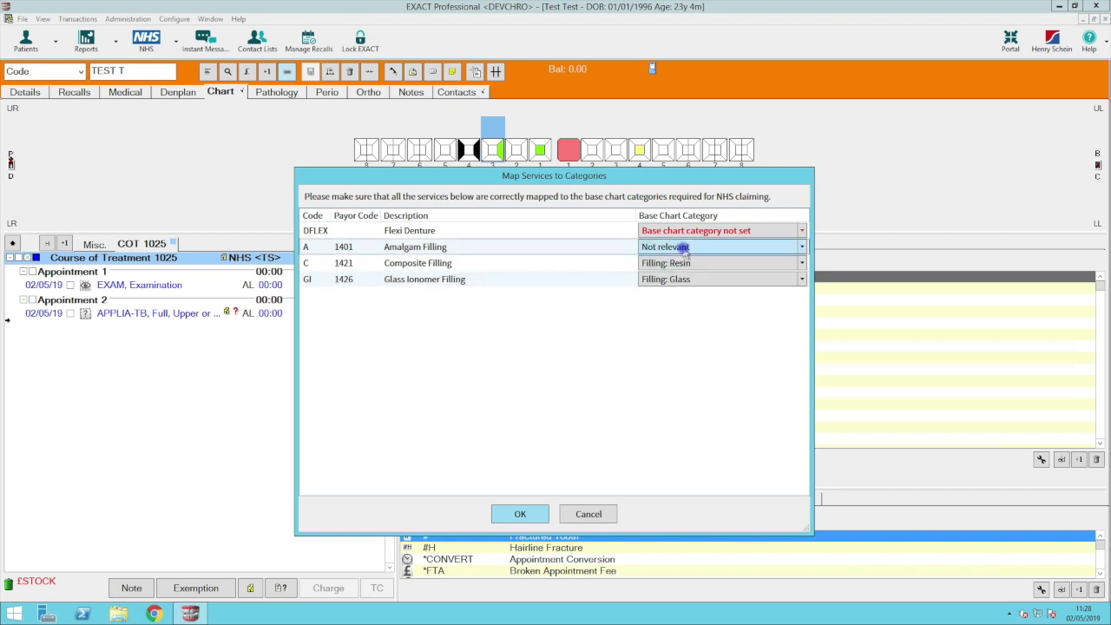
{"action": "left_click", "coordinate": [799, 247]}
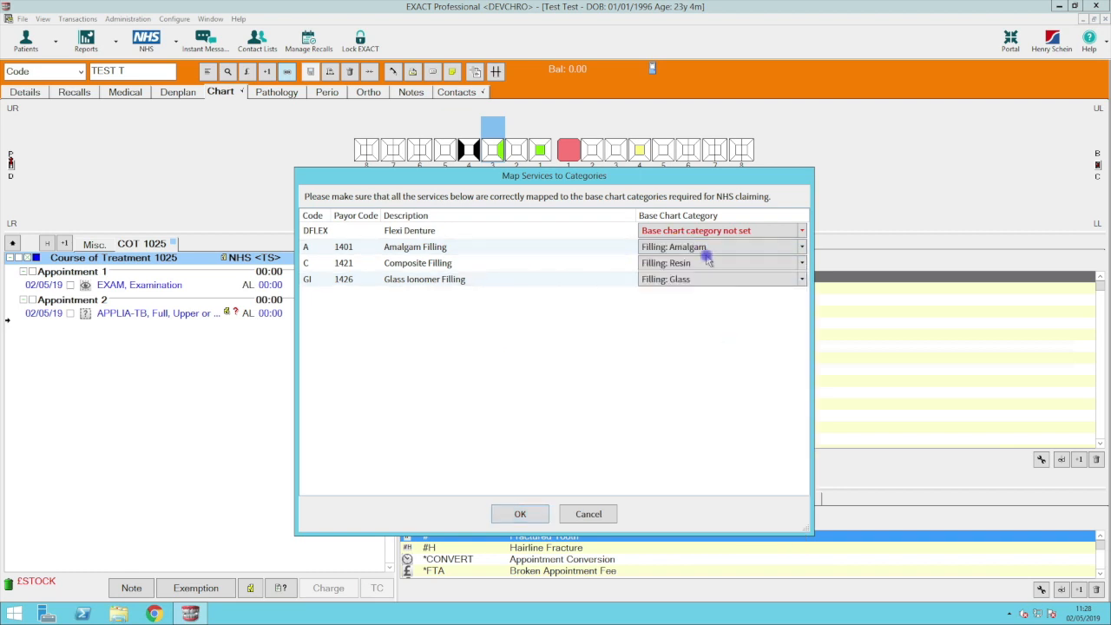
{"action": "left_click", "coordinate": [799, 229]}
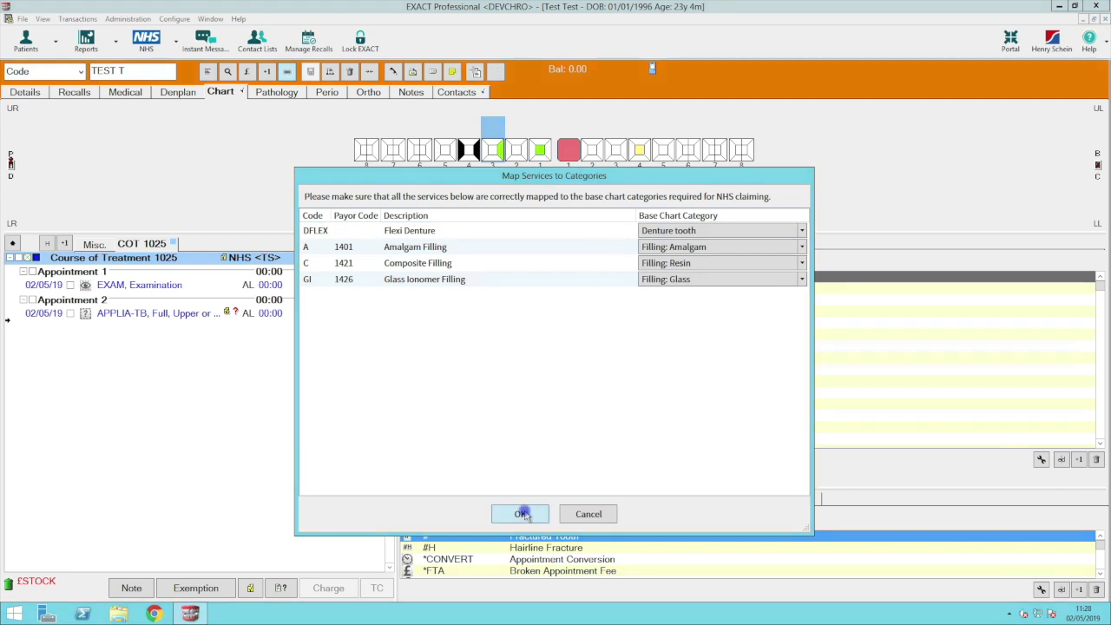
{"action": "left_click", "coordinate": [521, 514]}
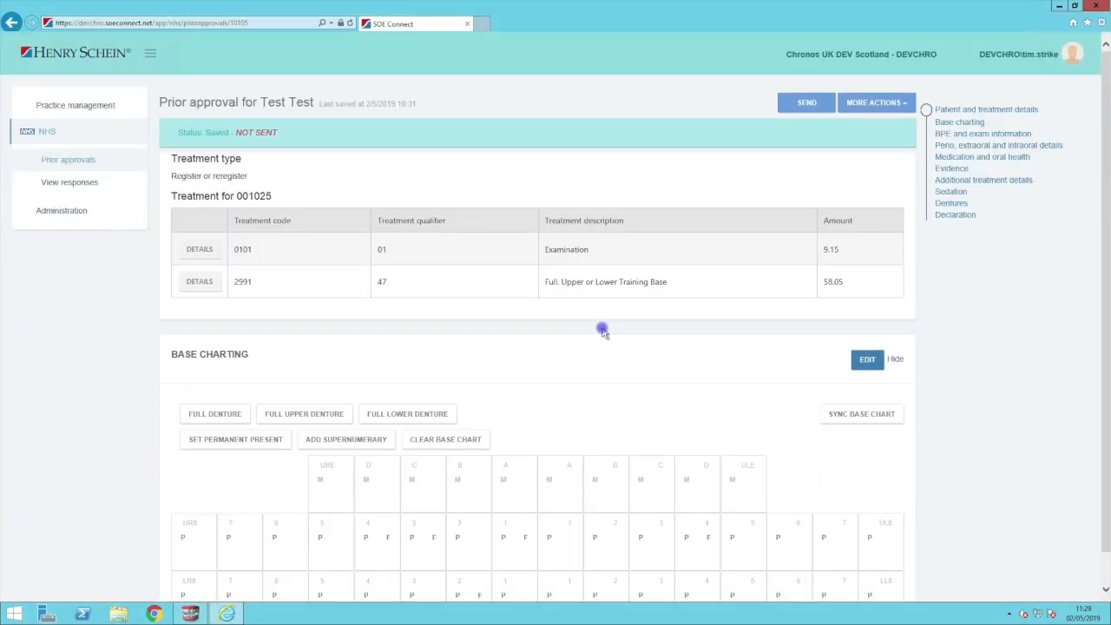
{"action": "mouse_move", "coordinate": [712, 337]}
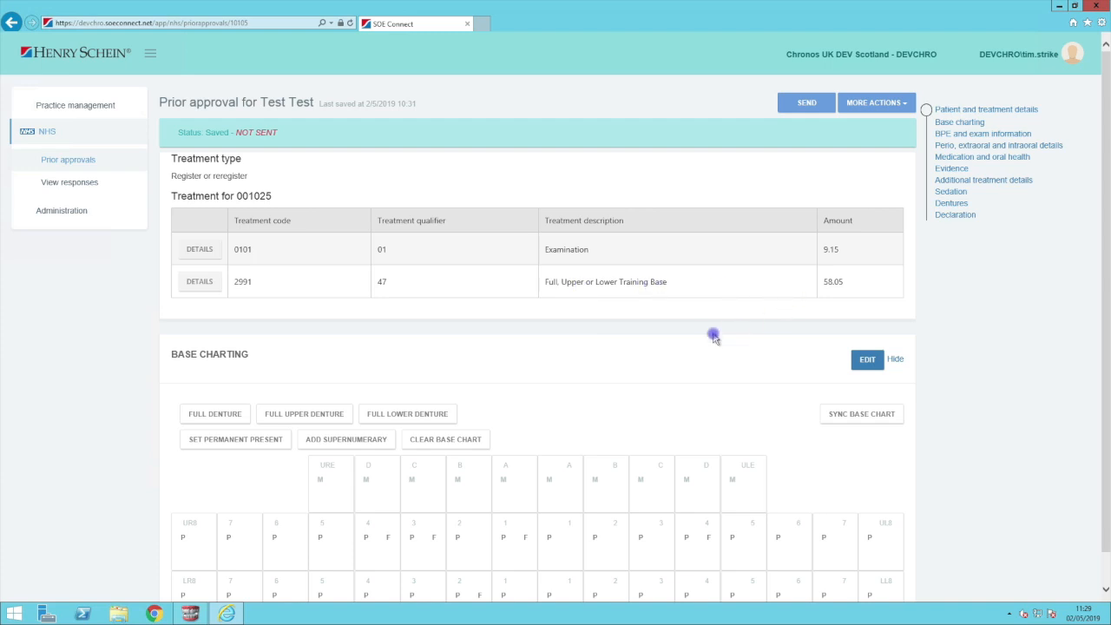
Review the carried-over base charting and tooth UR4 in SOE Connect, then discard the edit unsaved
{"action": "scroll", "scroll_direction": "down", "scroll_amount": 3}
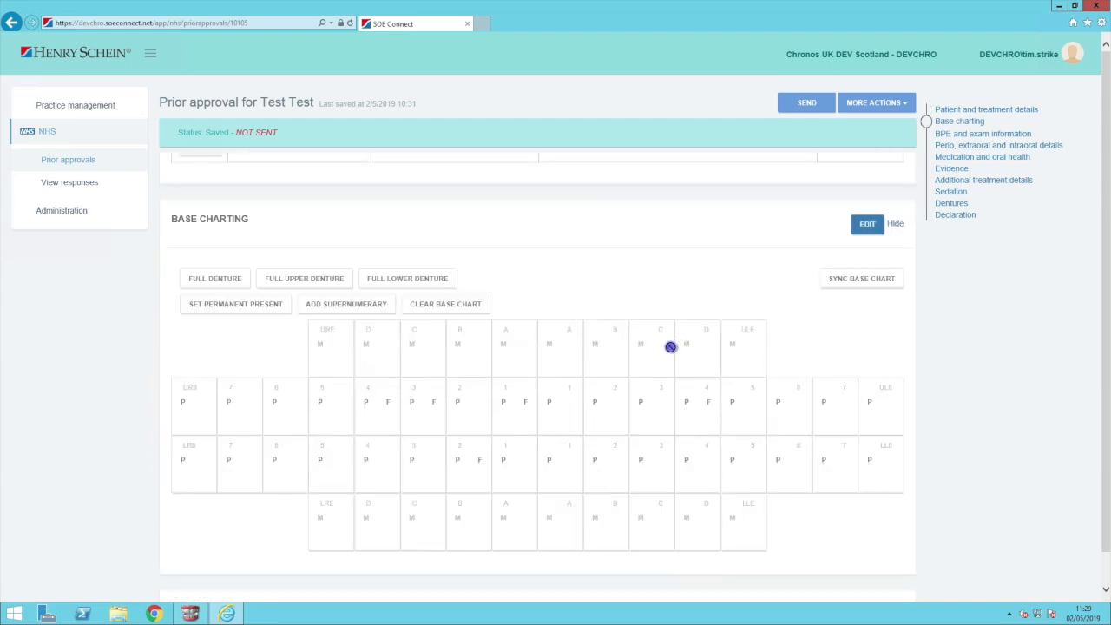
{"action": "left_click", "coordinate": [867, 224]}
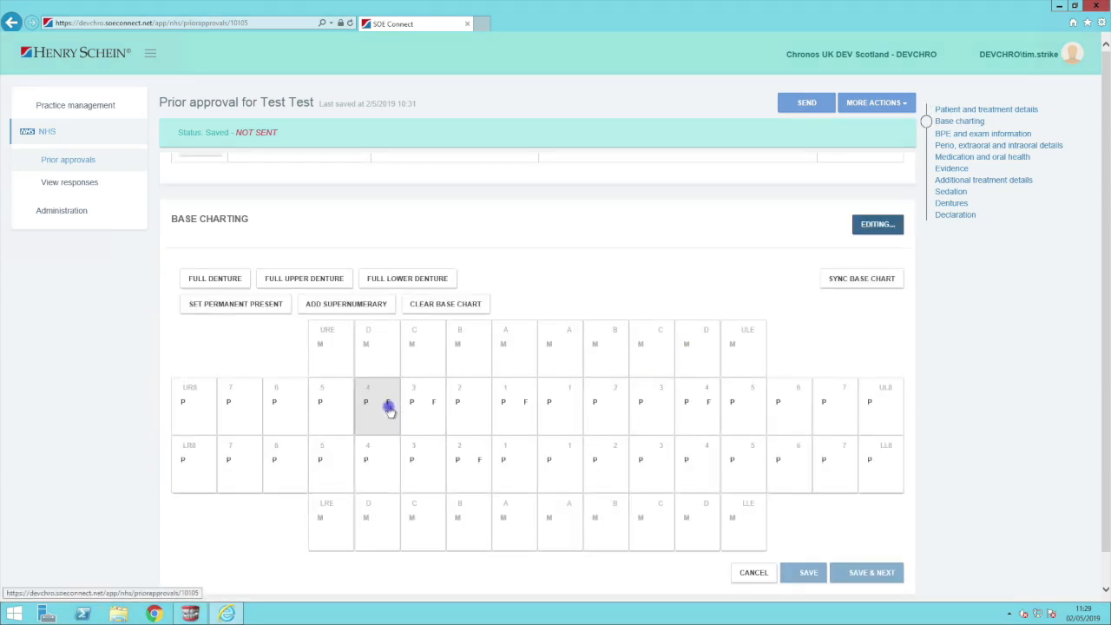
{"action": "left_click", "coordinate": [365, 402]}
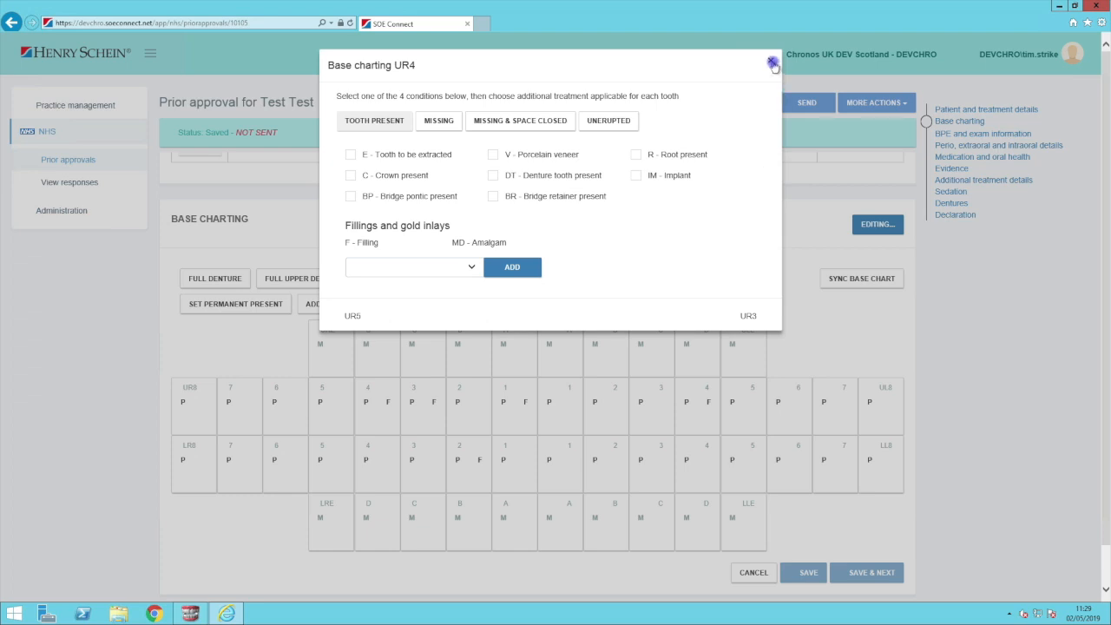
{"action": "left_click", "coordinate": [771, 66]}
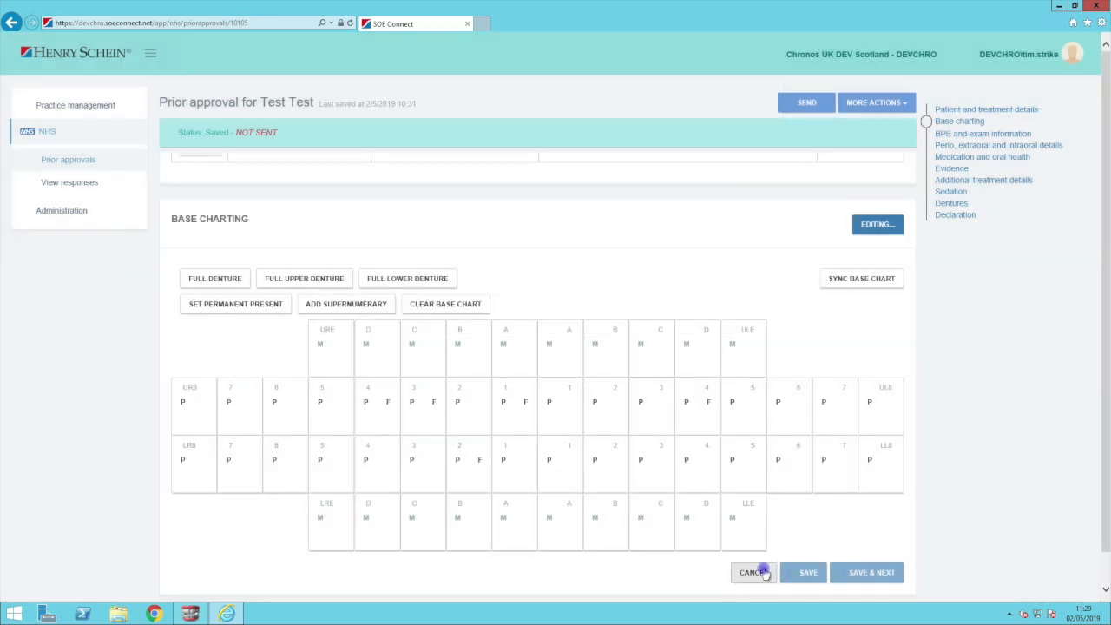
{"action": "left_click", "coordinate": [751, 573]}
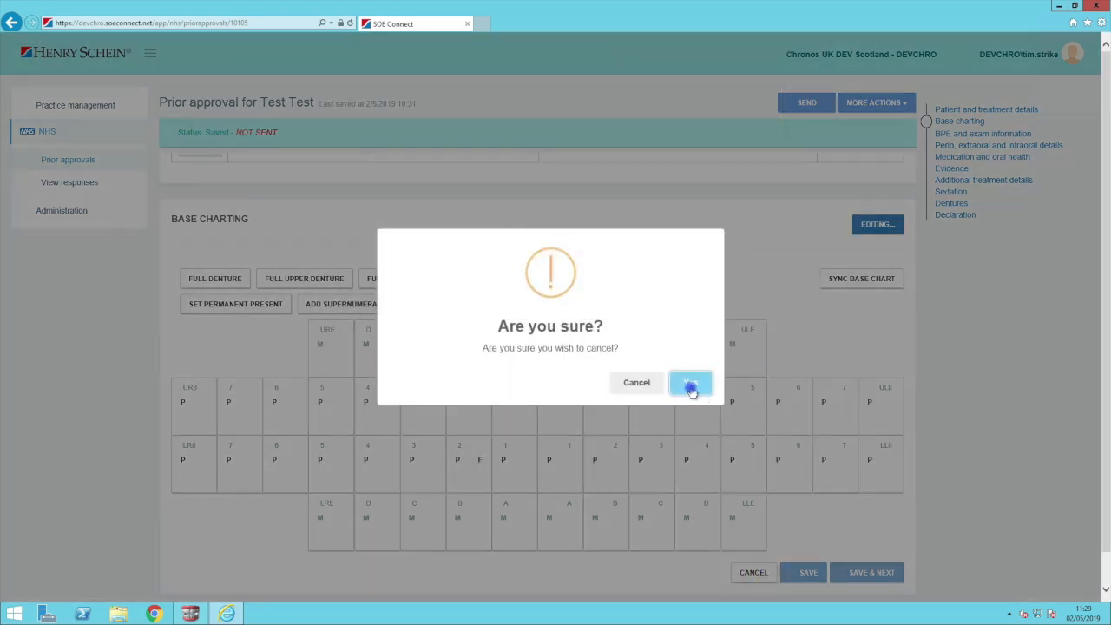
{"action": "left_click", "coordinate": [691, 382]}
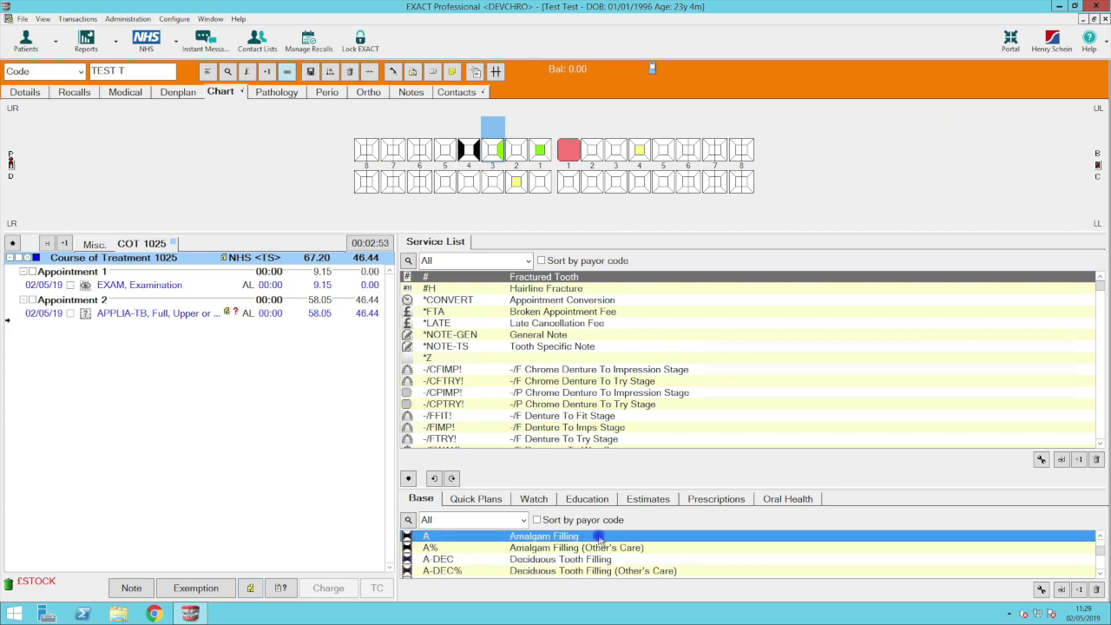
Edit the Amalgam Filling base item and list its NHS Basechart Cat. choices
{"action": "right_click", "coordinate": [597, 535]}
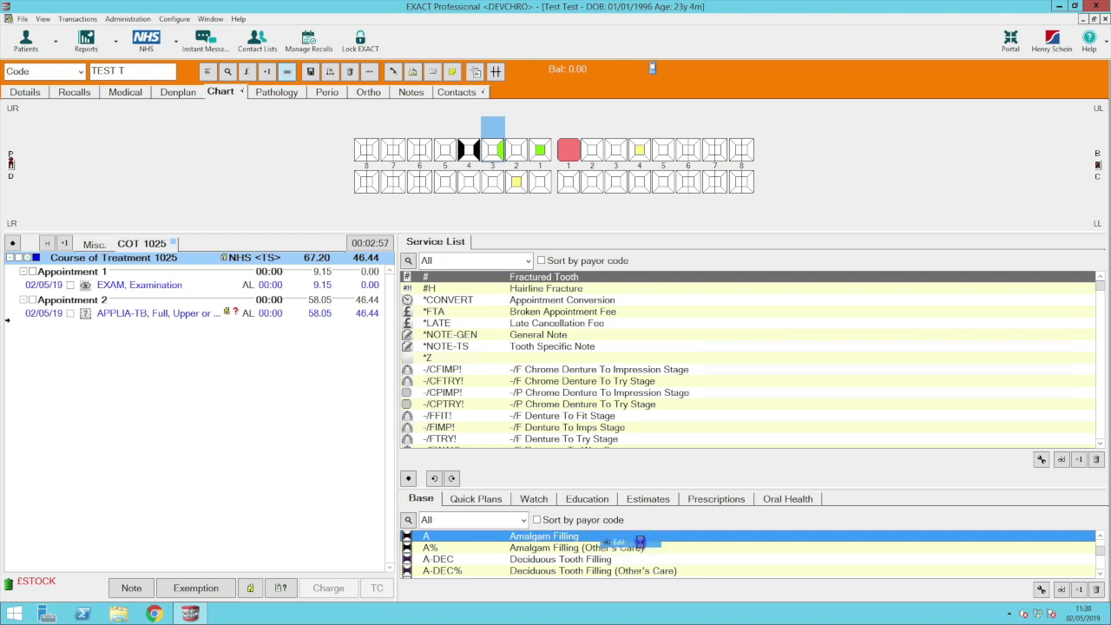
{"action": "left_click", "coordinate": [640, 540]}
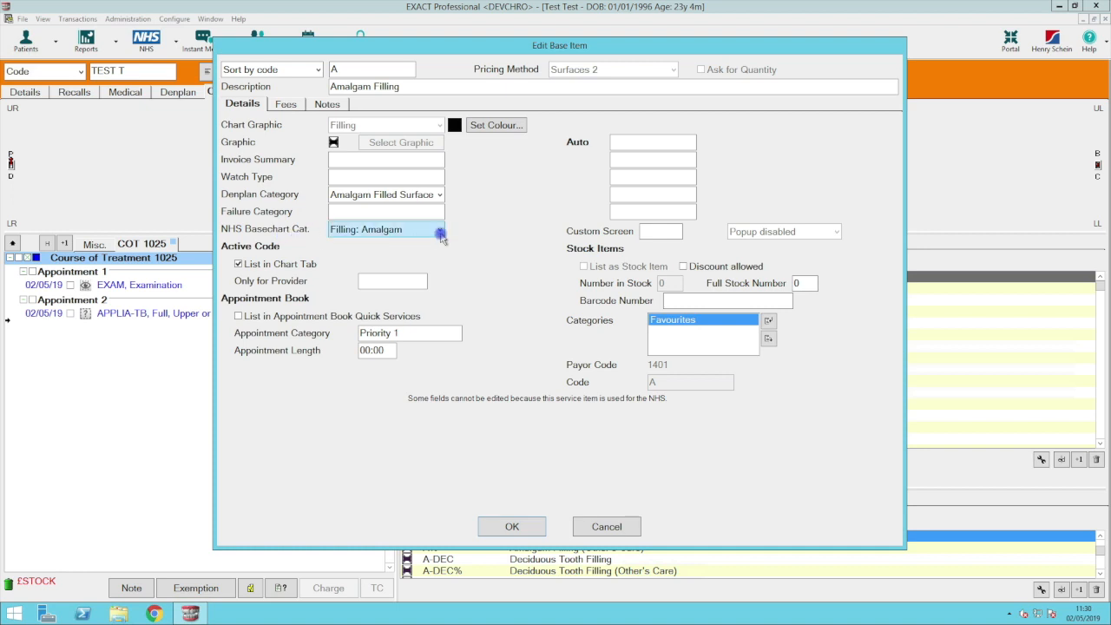
{"action": "left_click", "coordinate": [441, 229]}
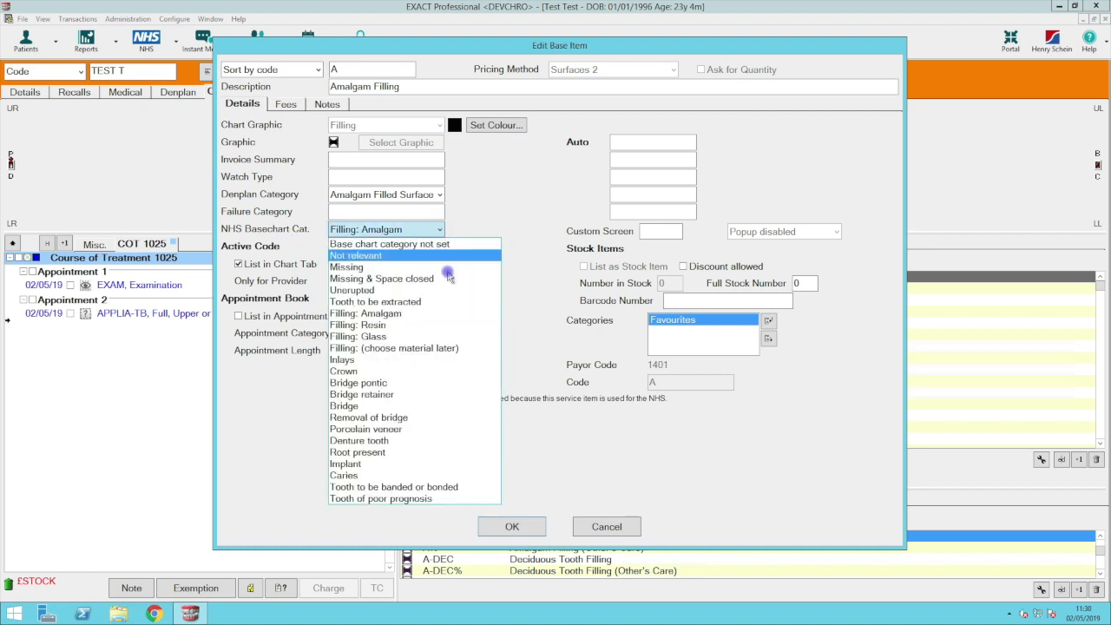